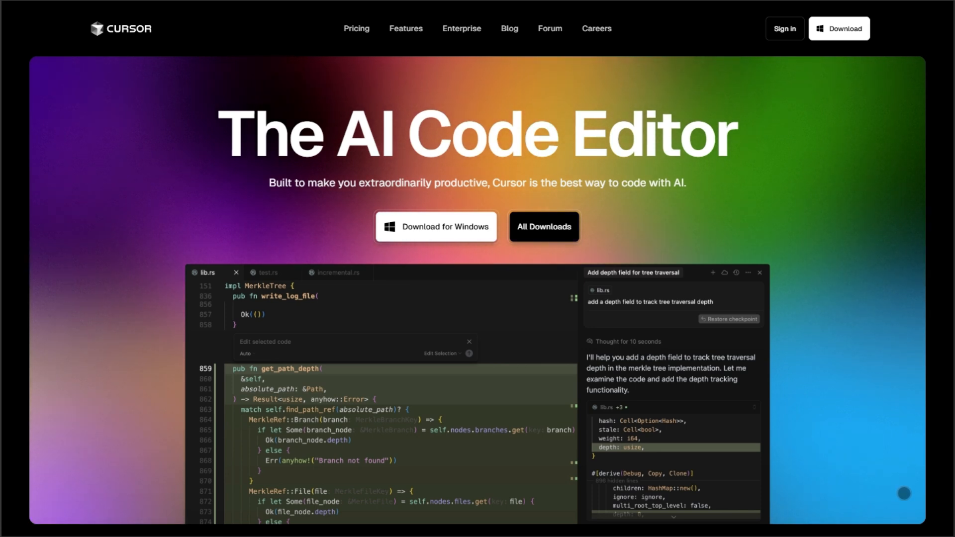
Scroll the Cursor homepage past the customer logos to the 'Tab, tab, tab' section.
scroll("down", 3)
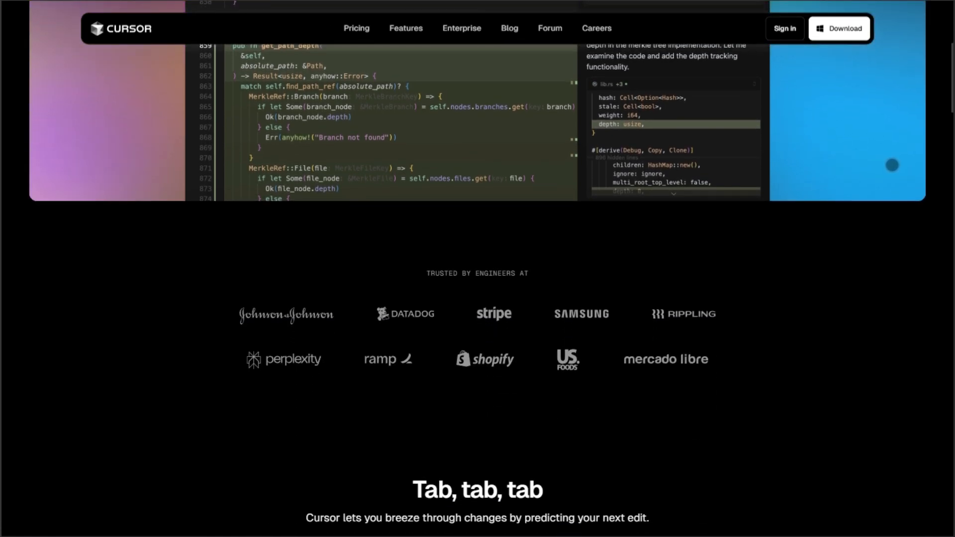
scroll("down", 3)
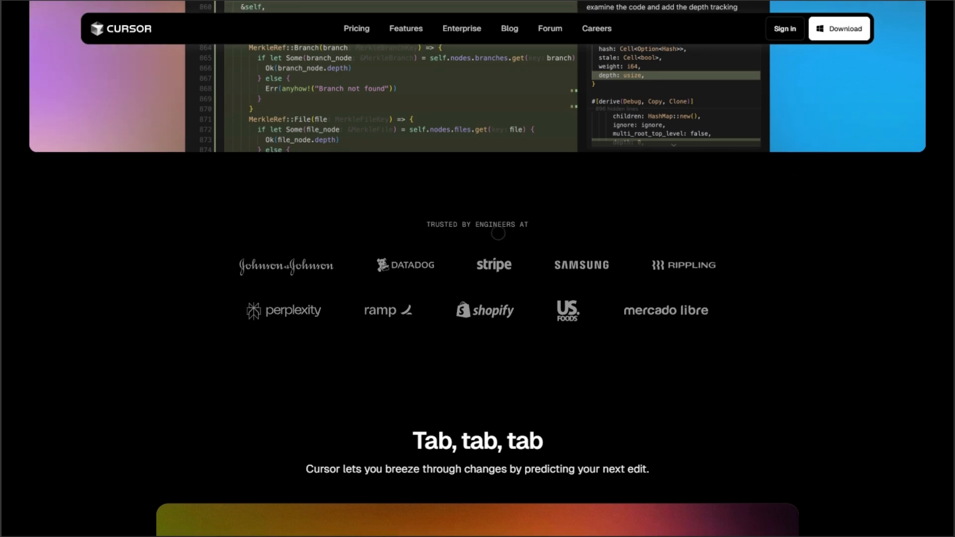
mouse_move(672, 298)
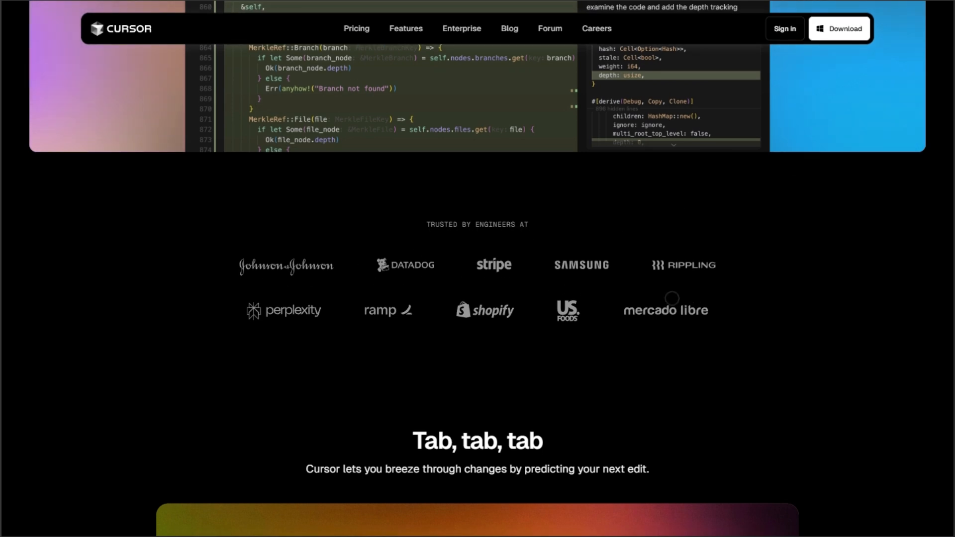
mouse_move(862, 494)
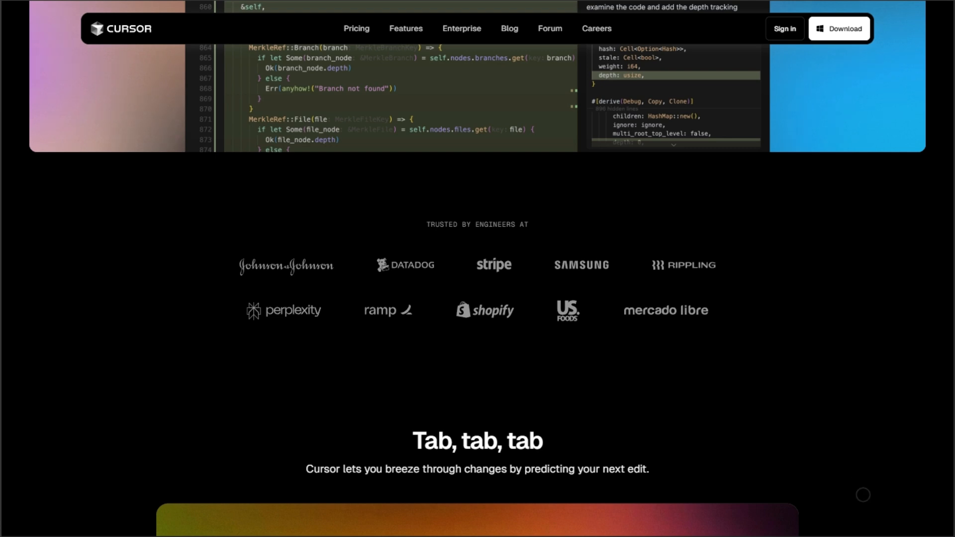
scroll("down", 3)
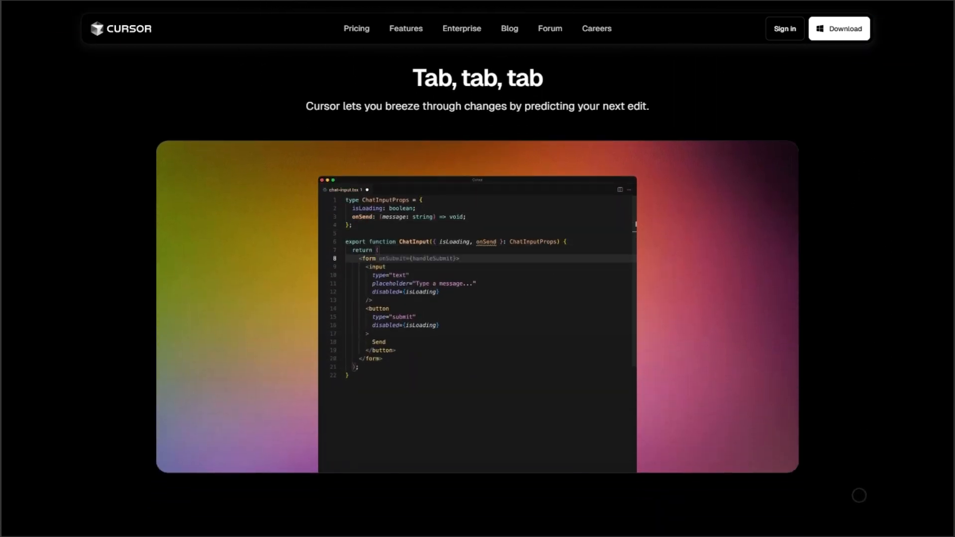
scroll("down", 3)
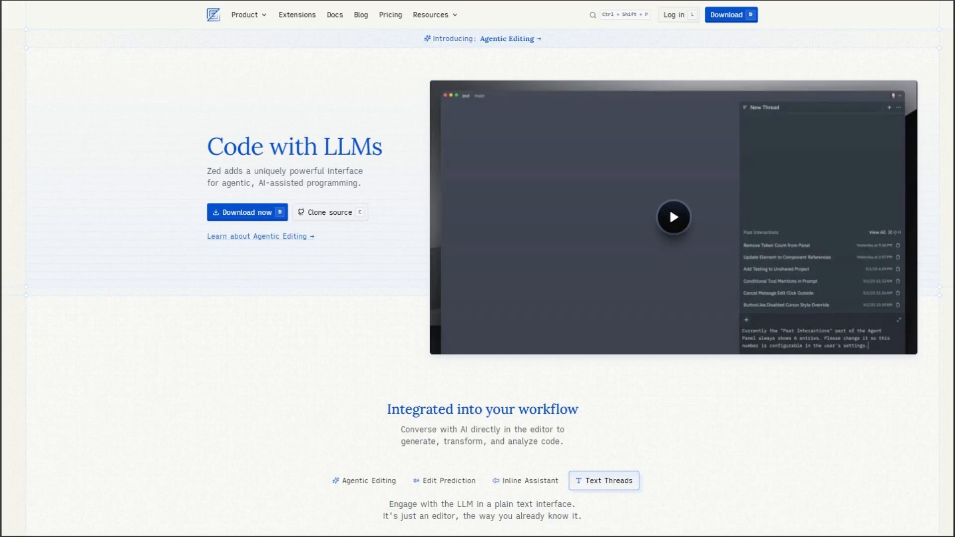
View the Agentic Editing and Edit Prediction feature demos on zed.dev.
left_click(364, 480)
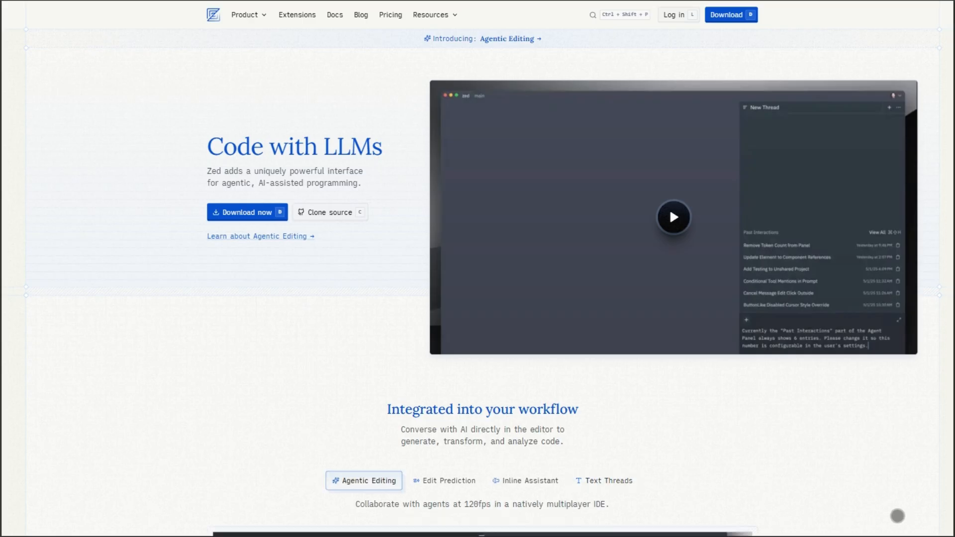
scroll("down", 3)
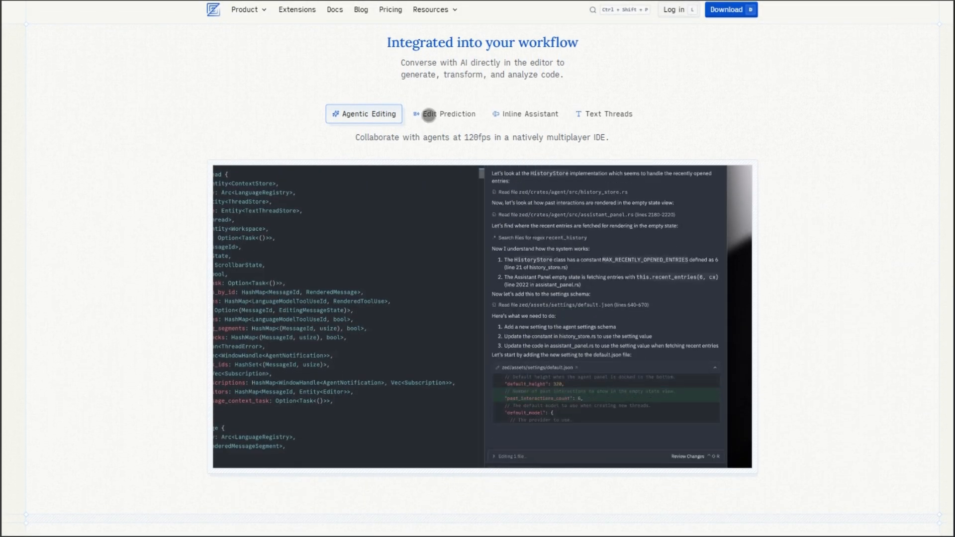
left_click(450, 114)
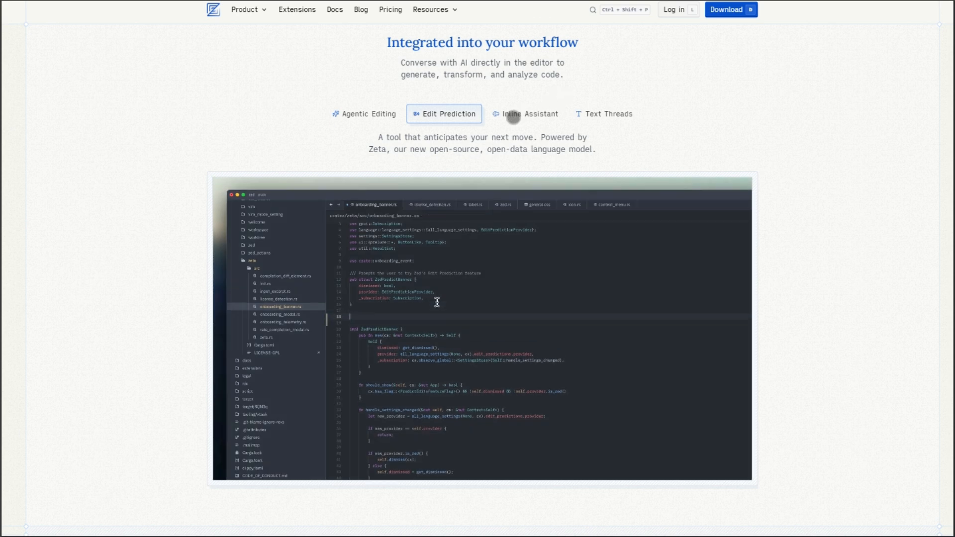
View the Inline Assistant and Text Threads demos, then scroll to the model-provider section.
left_click(525, 113)
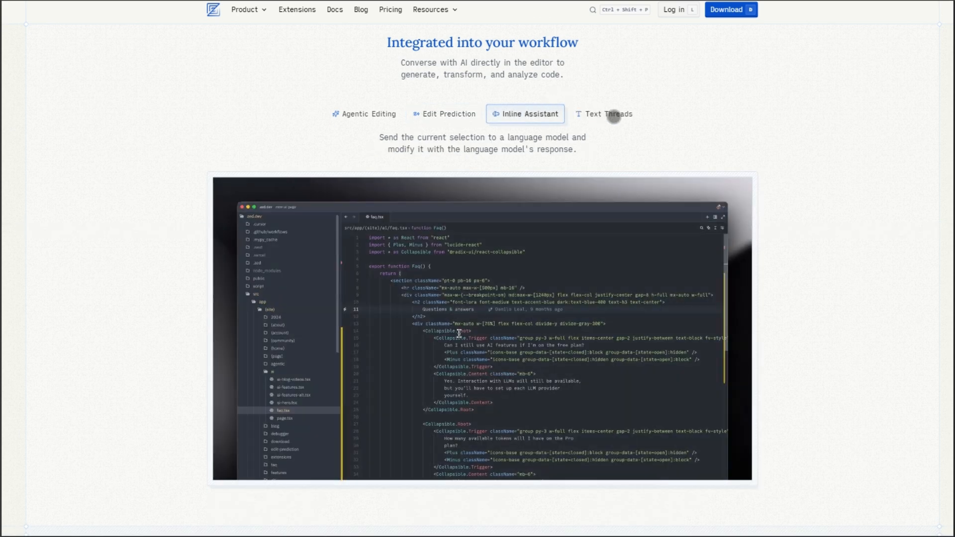
left_click(604, 114)
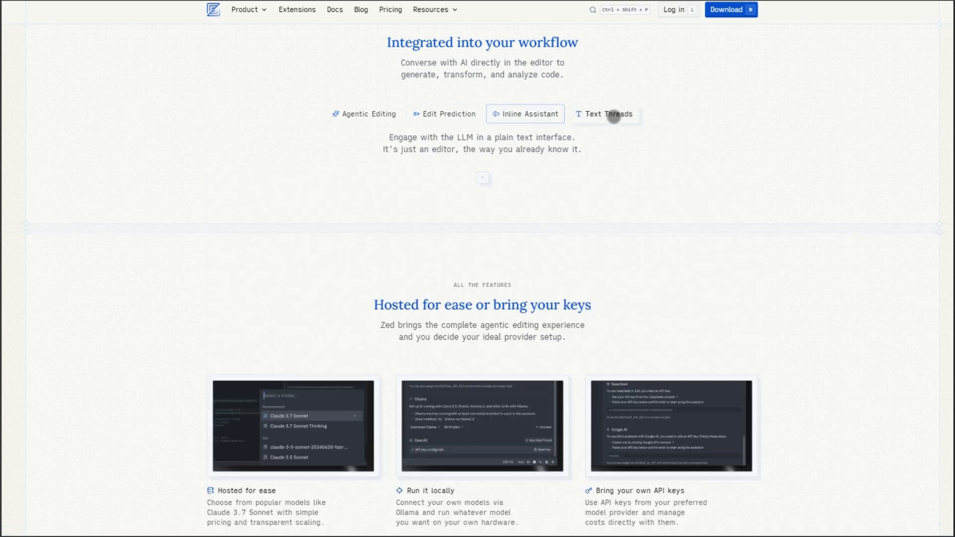
left_click(603, 114)
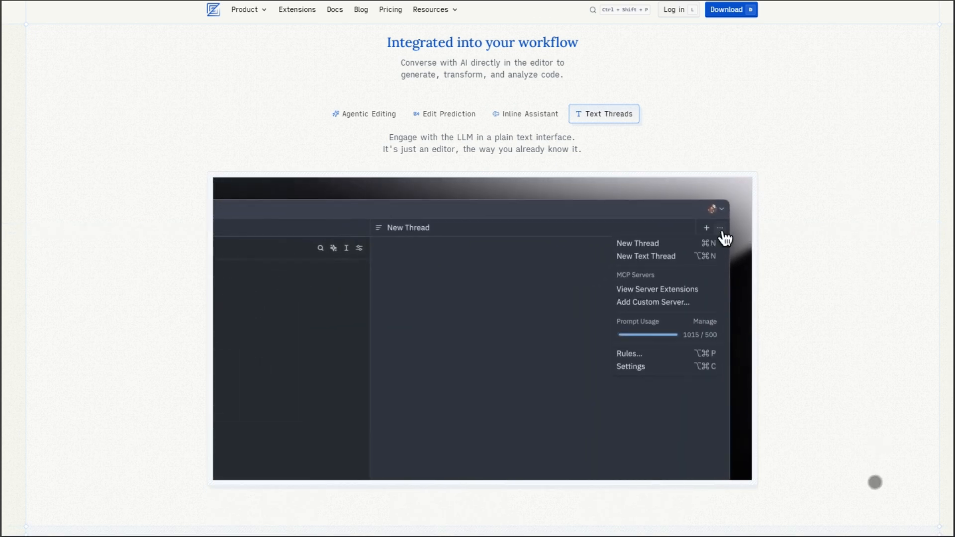
scroll("down", 3)
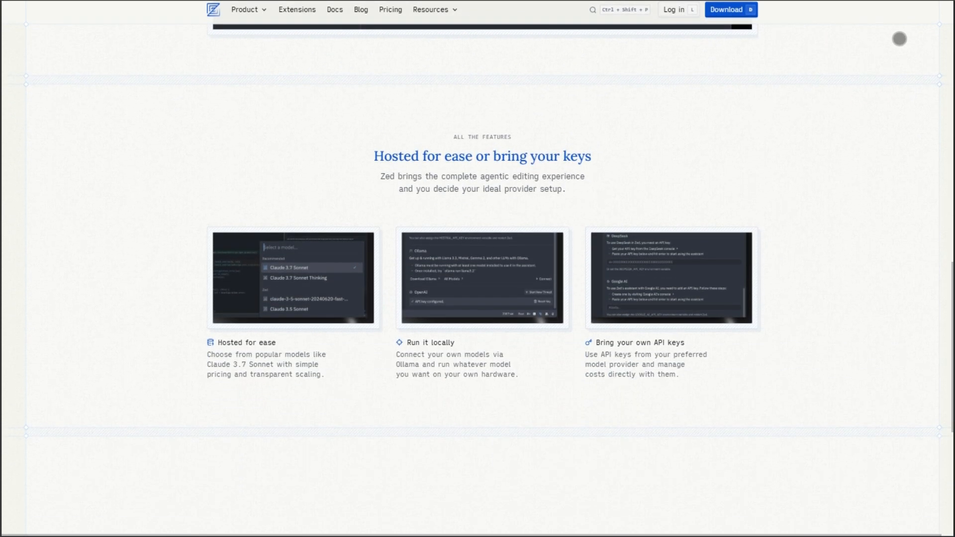